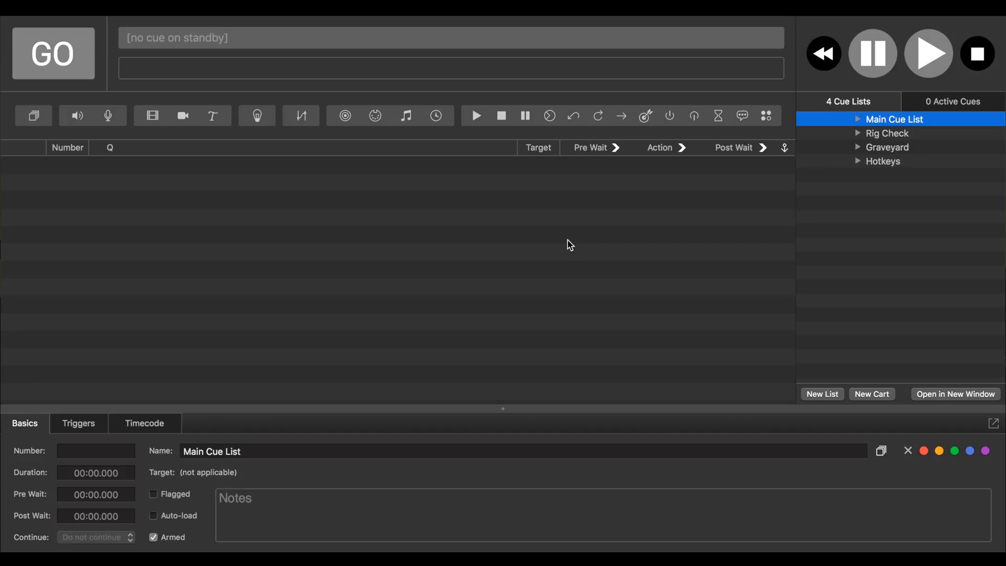
mouse_move(794, 227)
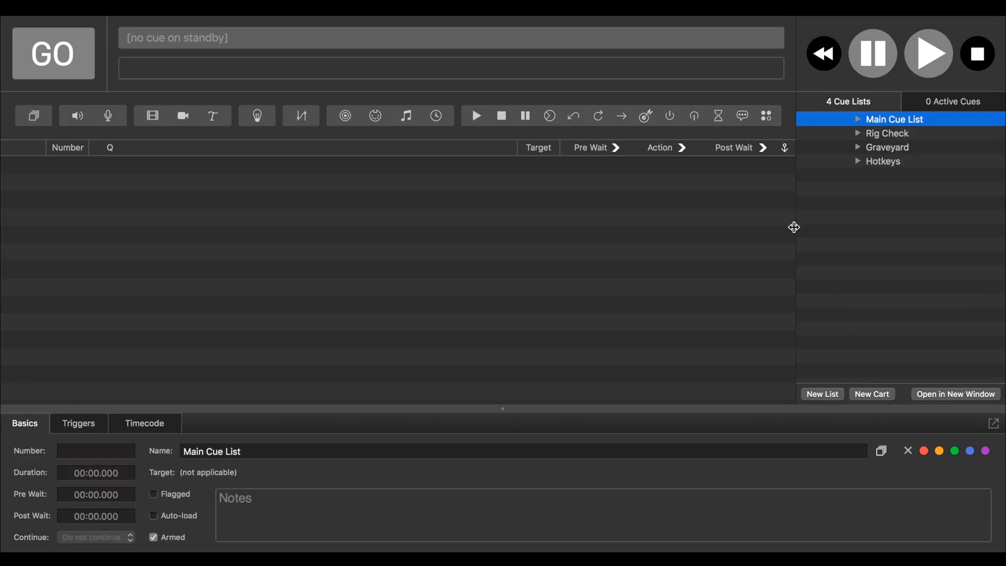
mouse_move(969, 153)
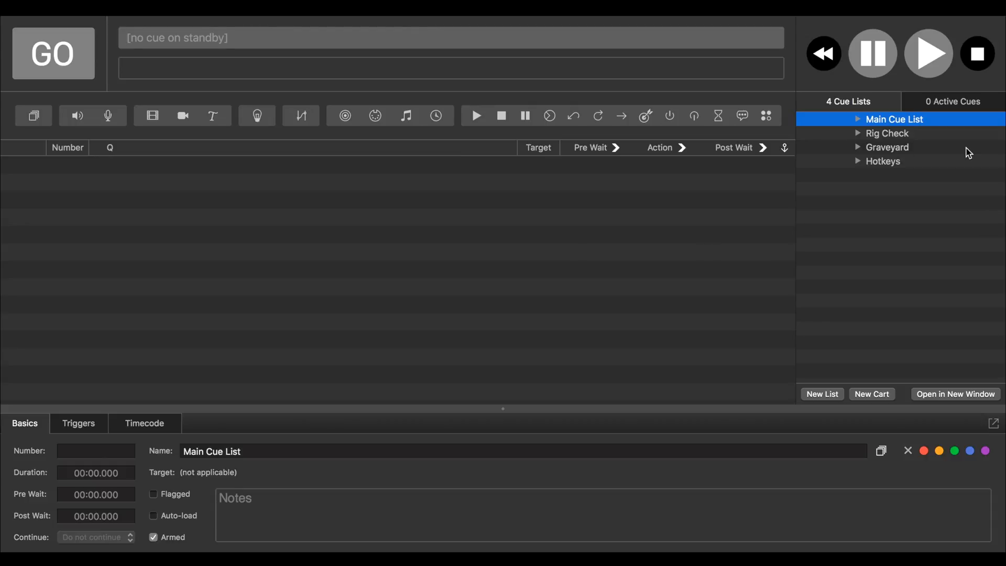
Step: Open the Hotkeys cue list from the Cue Lists sidebar
click(883, 161)
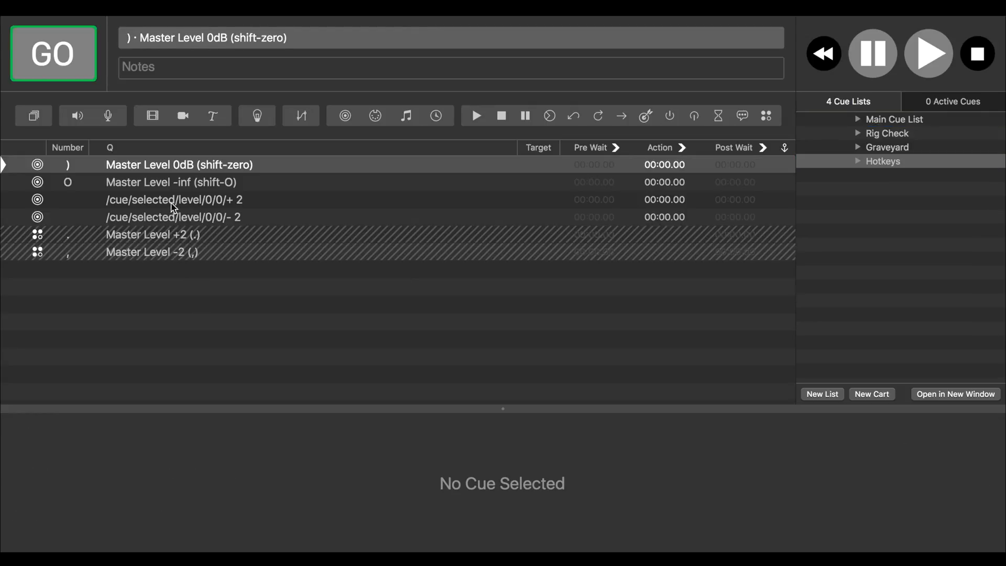
Step: Inspect the OSC messages of the +2 and -2 level cues, then return to Main Cue List
click(173, 199)
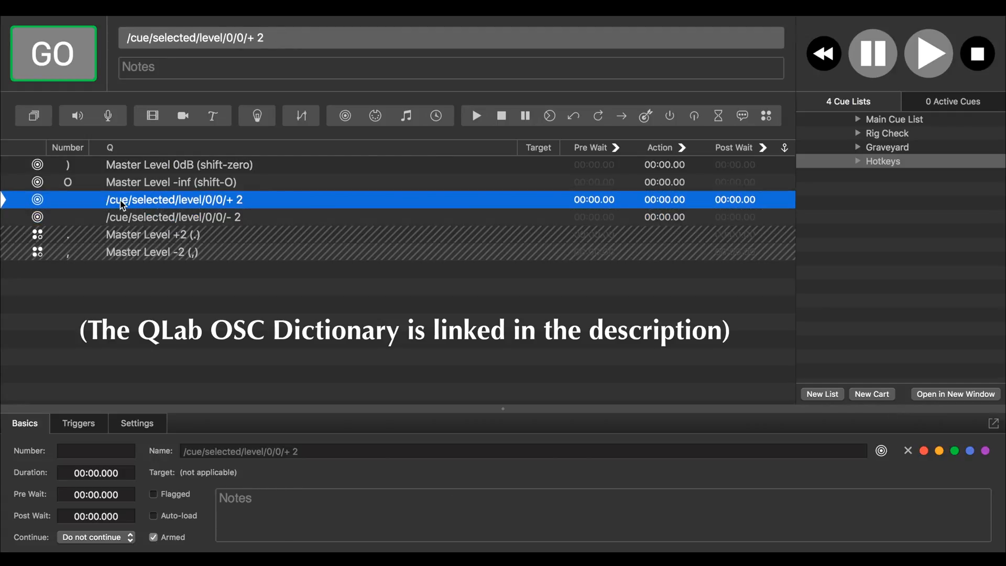
click(137, 423)
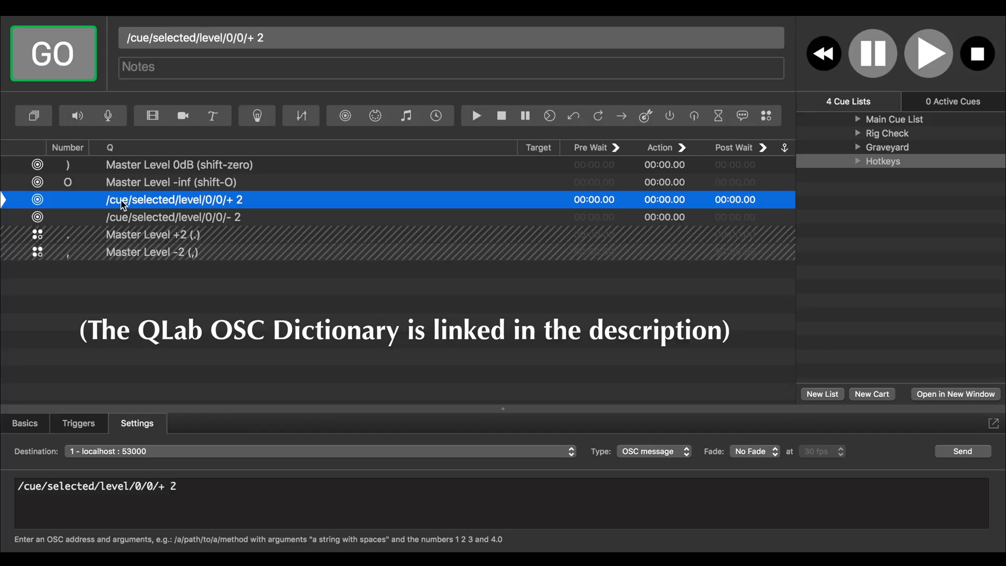
mouse_move(100, 461)
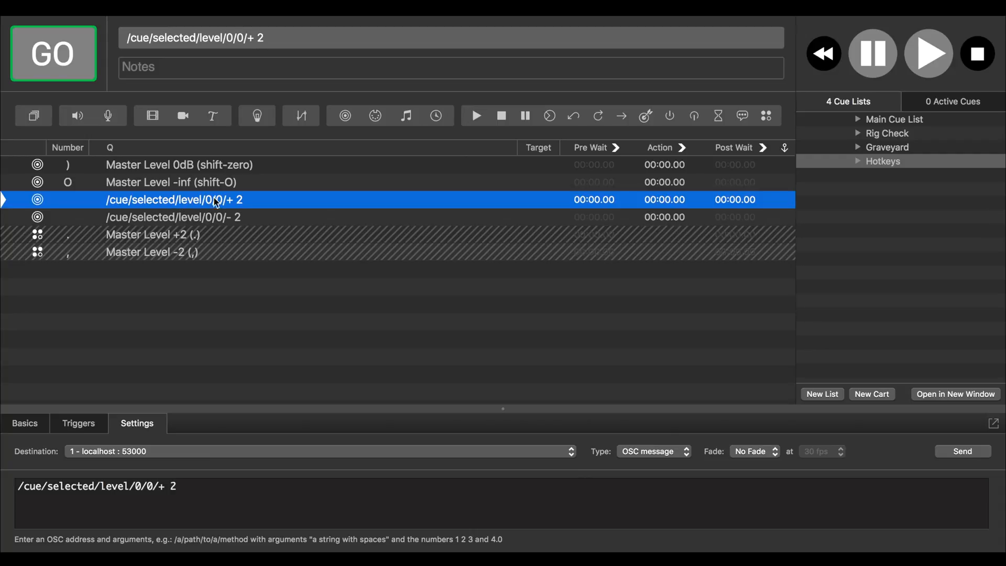
click(174, 217)
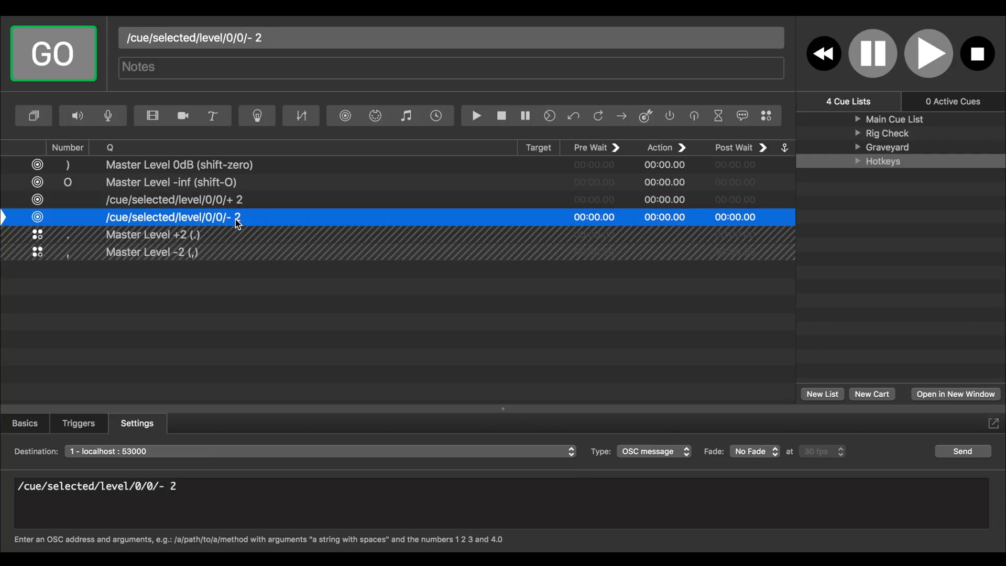
click(174, 200)
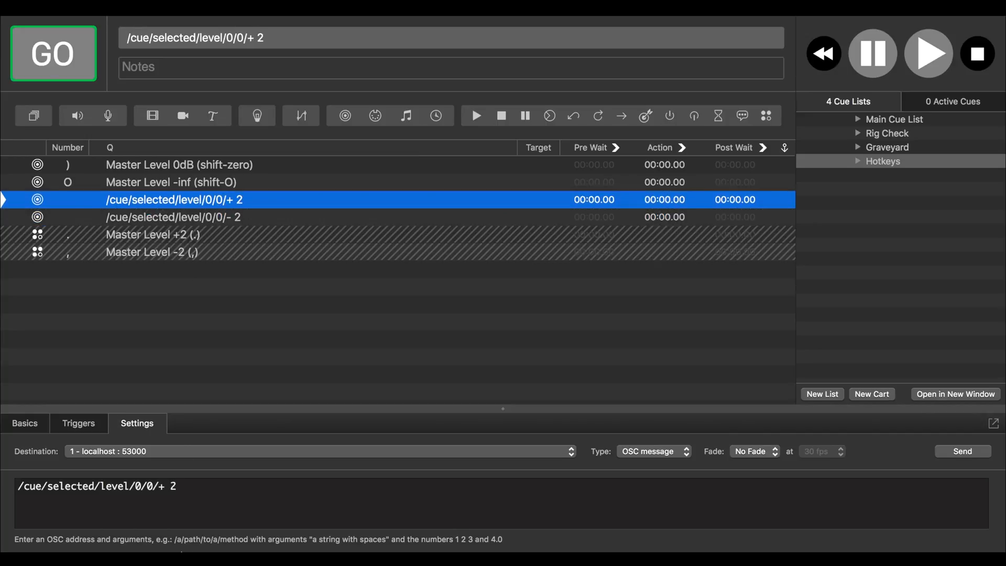
triple_click(96, 486)
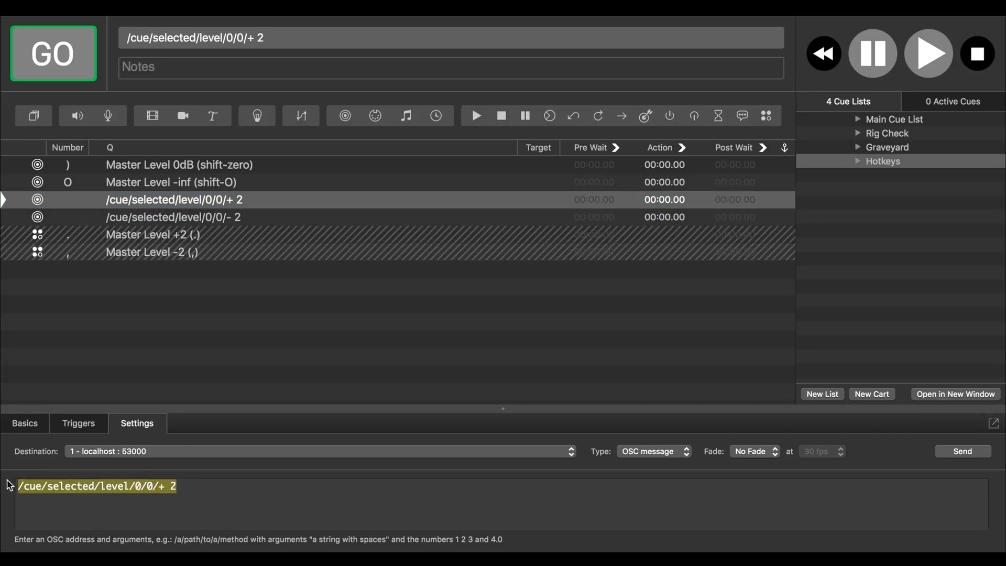
click(173, 199)
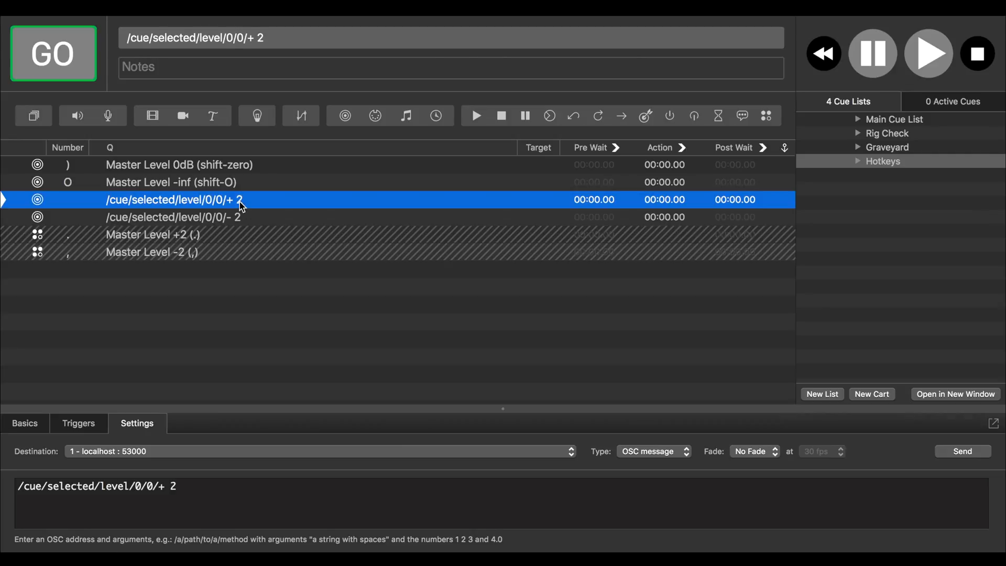
mouse_move(262, 237)
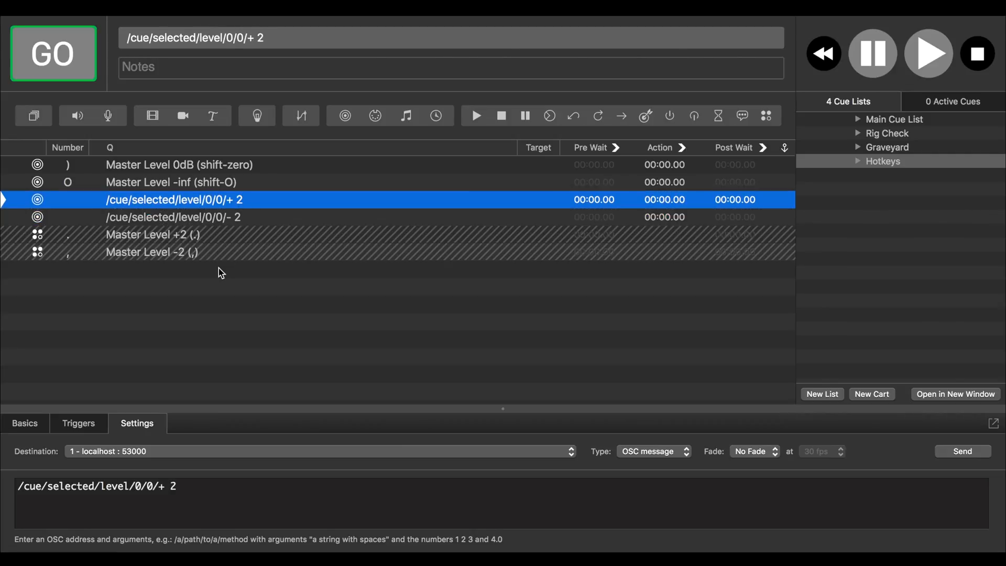
click(894, 119)
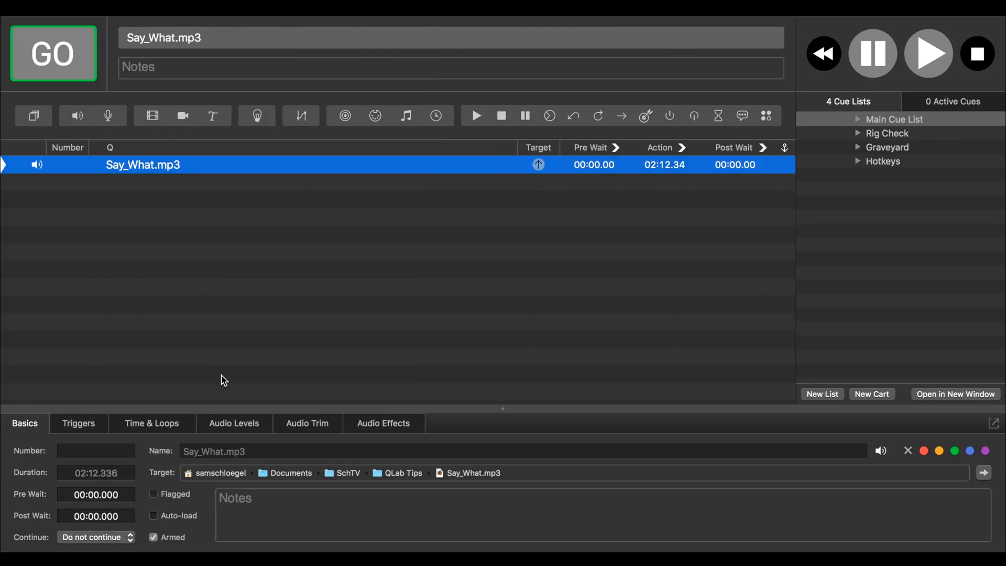
Step: Confirm Say_What.mp3's master level is -10, then go back to Hotkeys
click(234, 422)
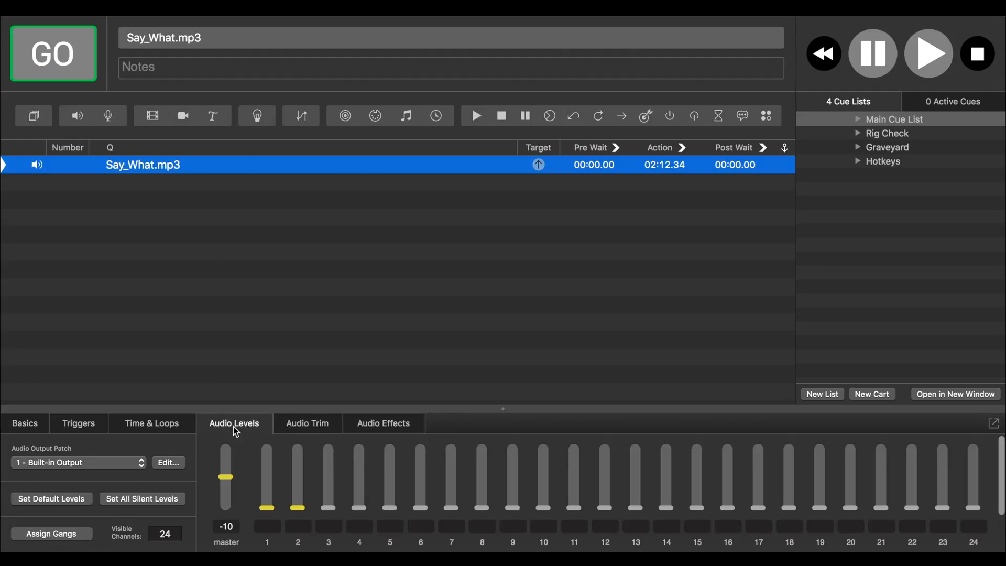
mouse_move(350, 314)
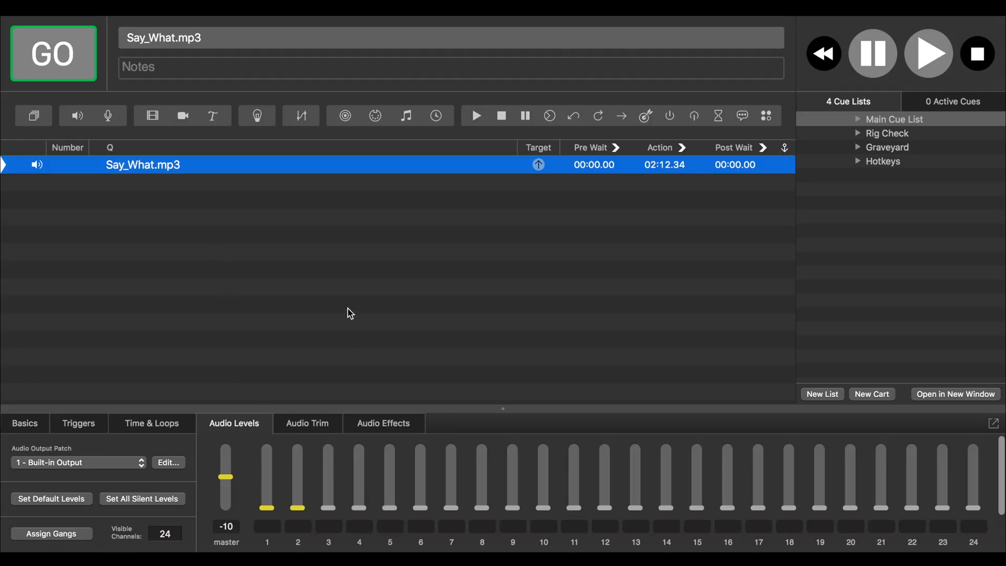
click(884, 161)
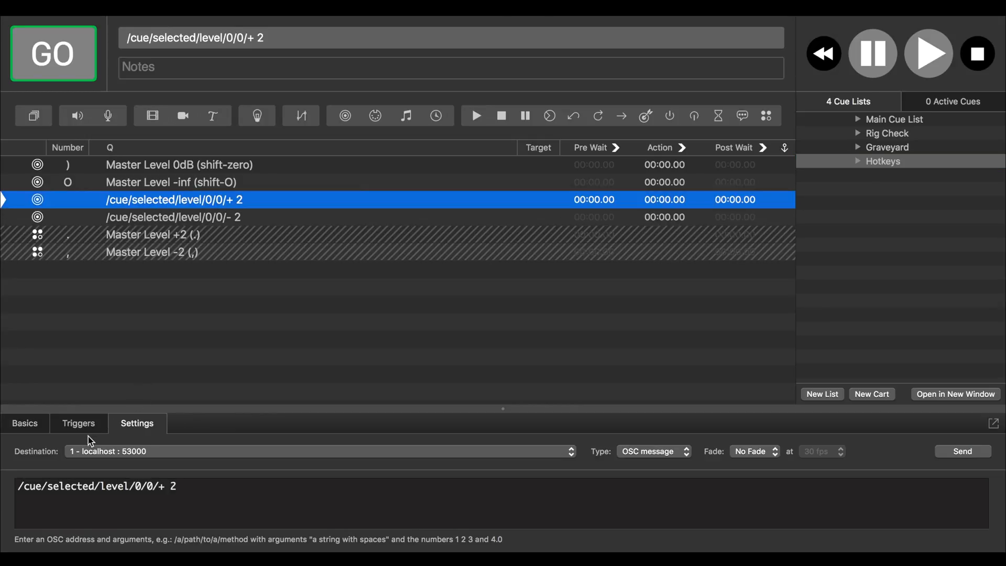
Step: Compare hotkey triggers: "." on the +2 cue and "," on the -2 cue
click(78, 423)
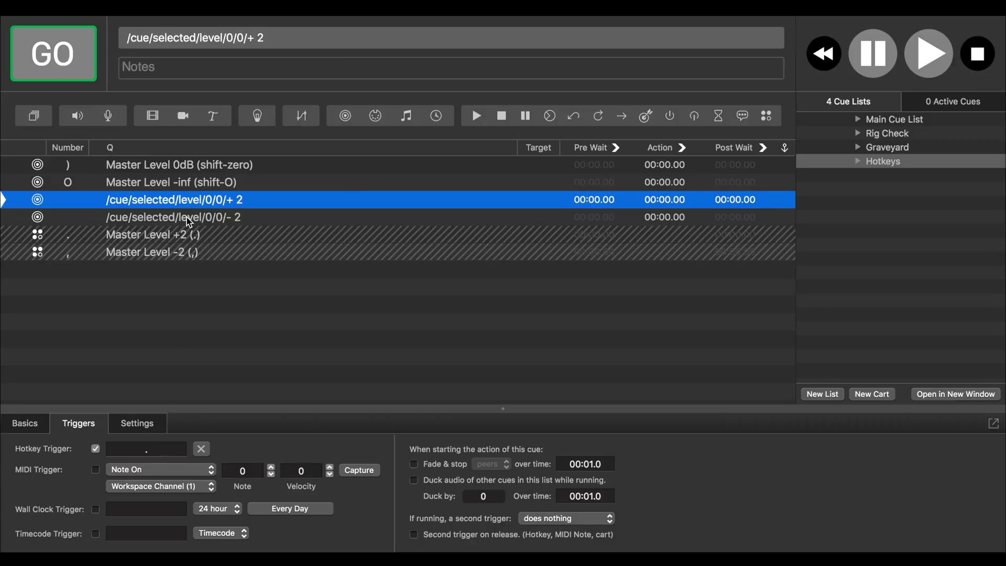
click(174, 217)
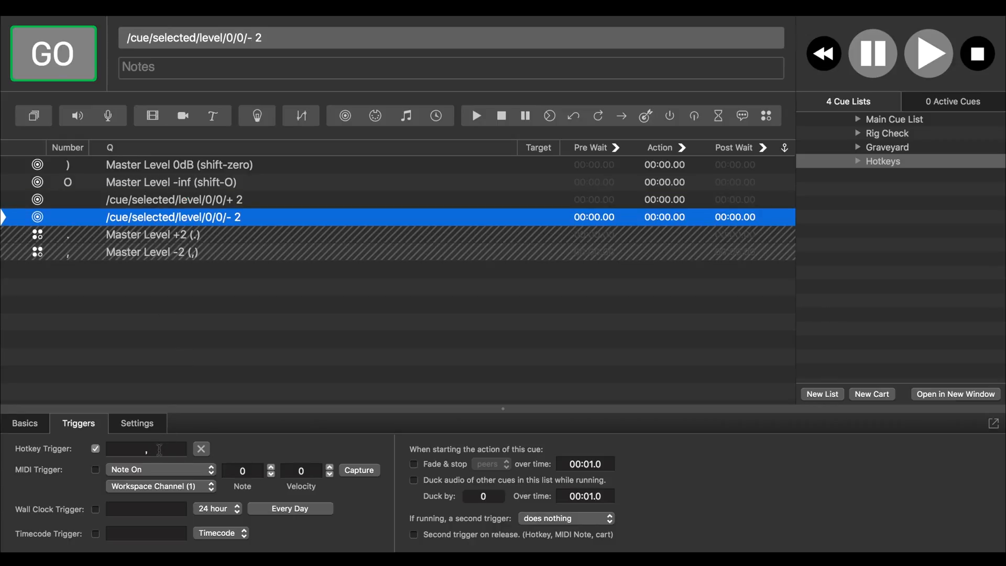
mouse_move(209, 206)
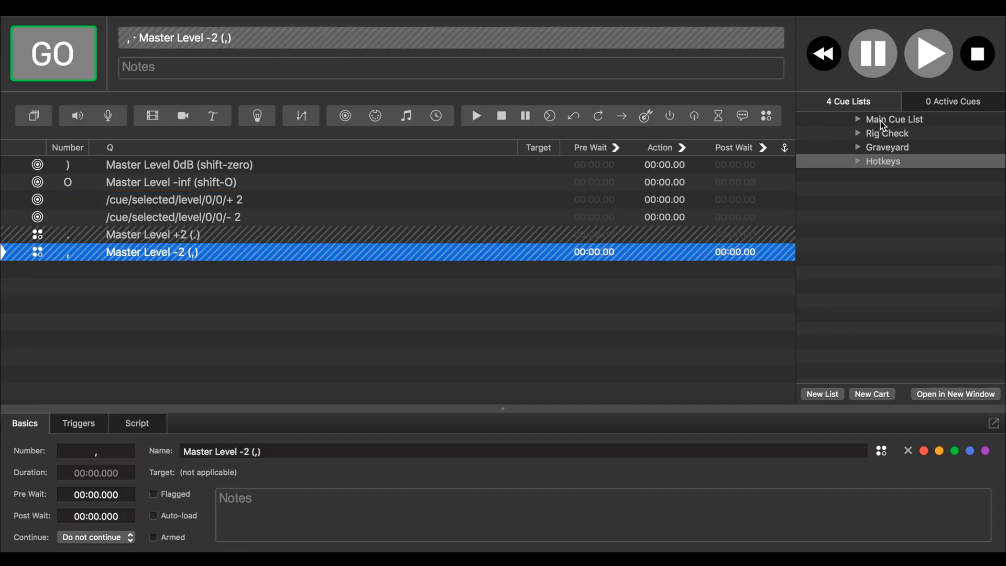
Step: Raise Say_What.mp3's master level from -10 to -6, then lower it back to -10
click(894, 119)
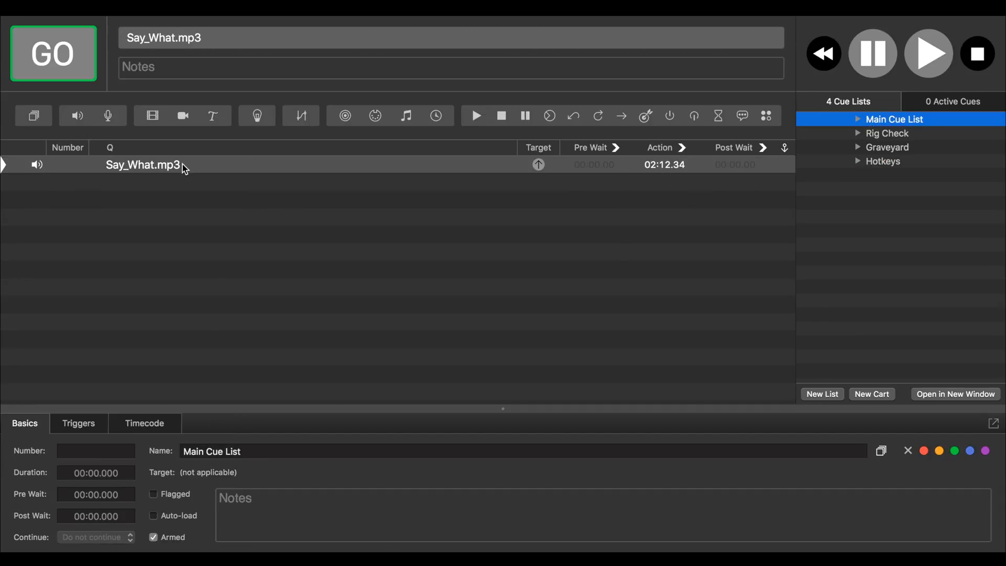
click(143, 164)
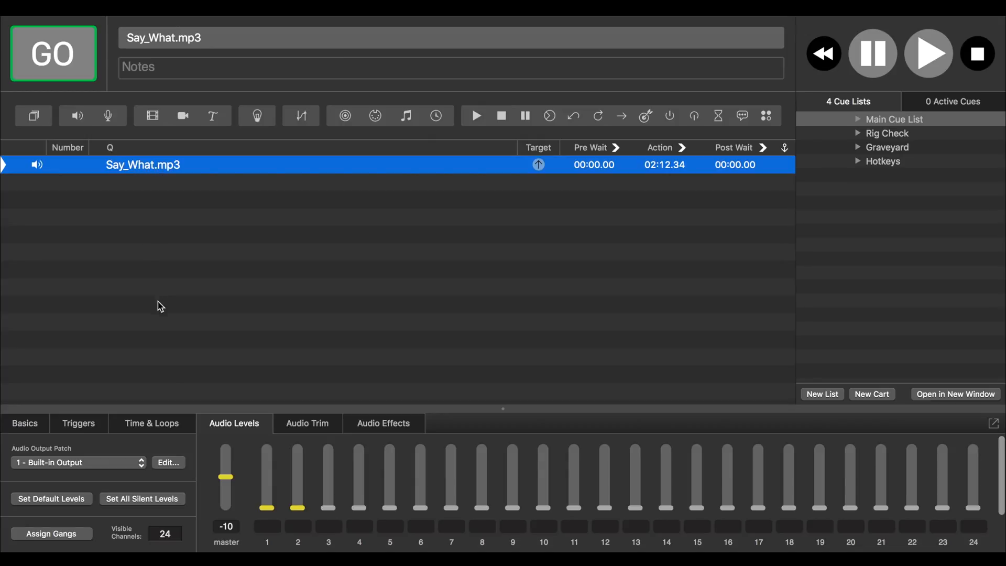
mouse_move(222, 294)
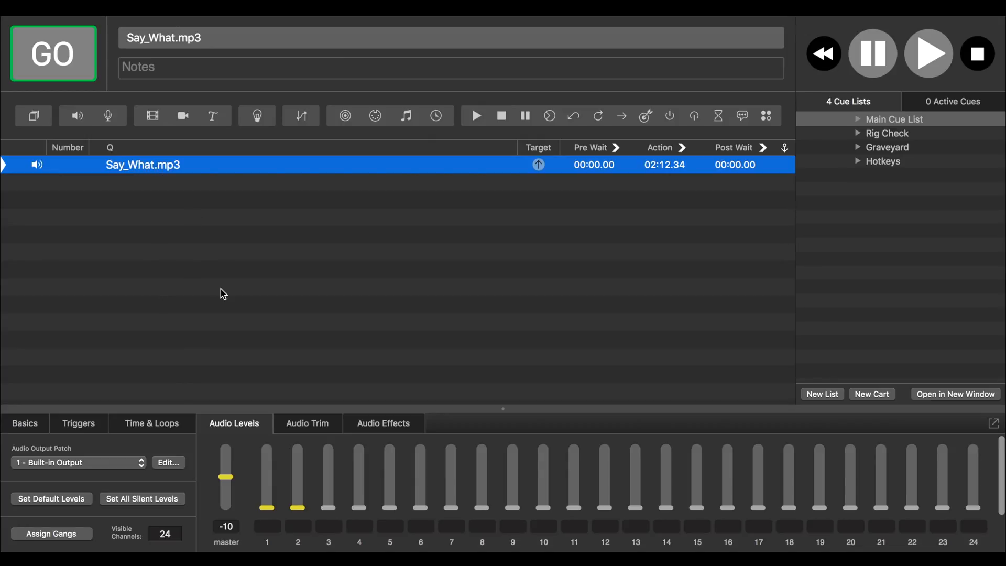
drag(225, 477, 225, 475)
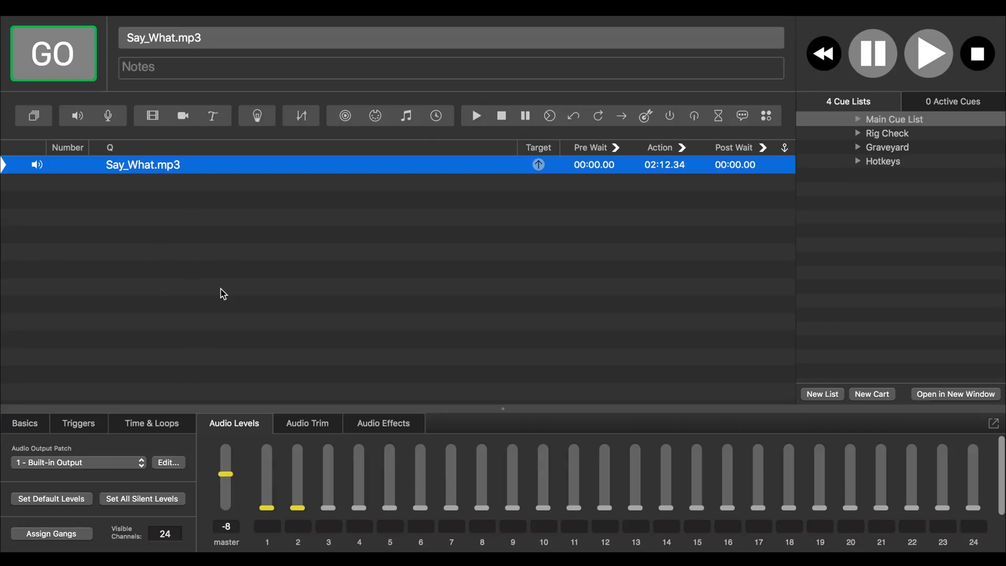
drag(225, 474, 226, 471)
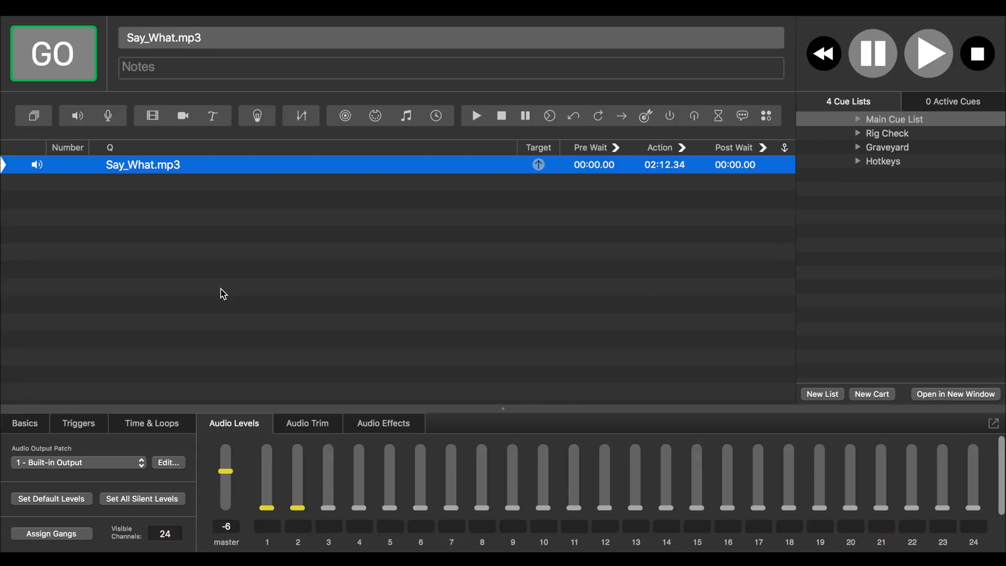
drag(226, 474, 226, 477)
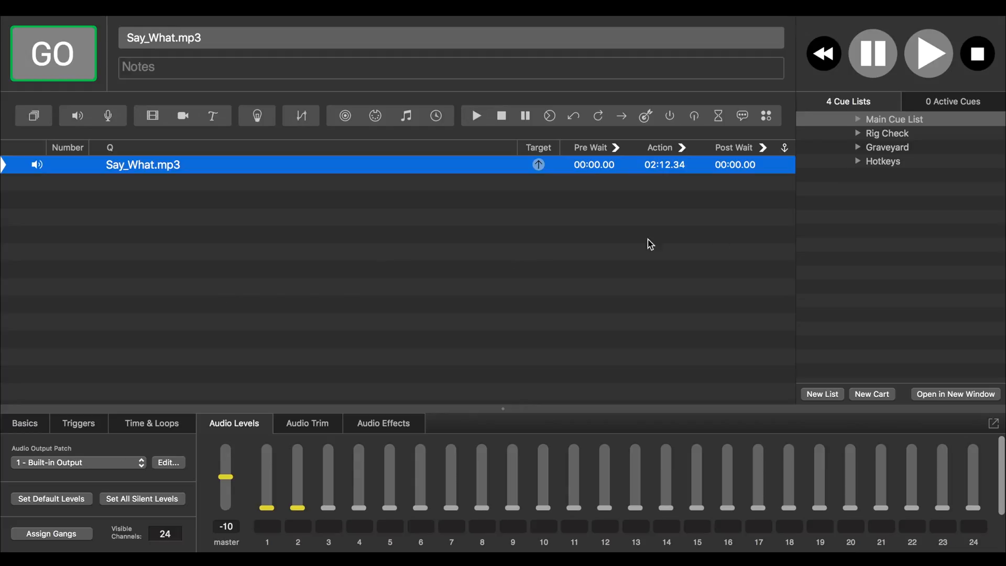
Step: Recheck the +2 OSC cue's "." hotkey in Hotkeys, then return to Main Cue List
click(884, 161)
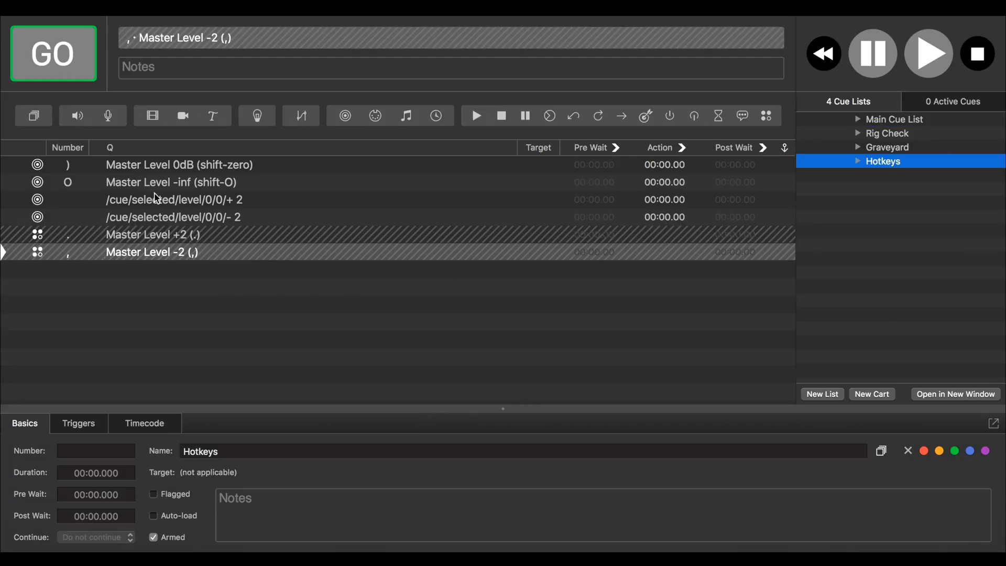
click(173, 200)
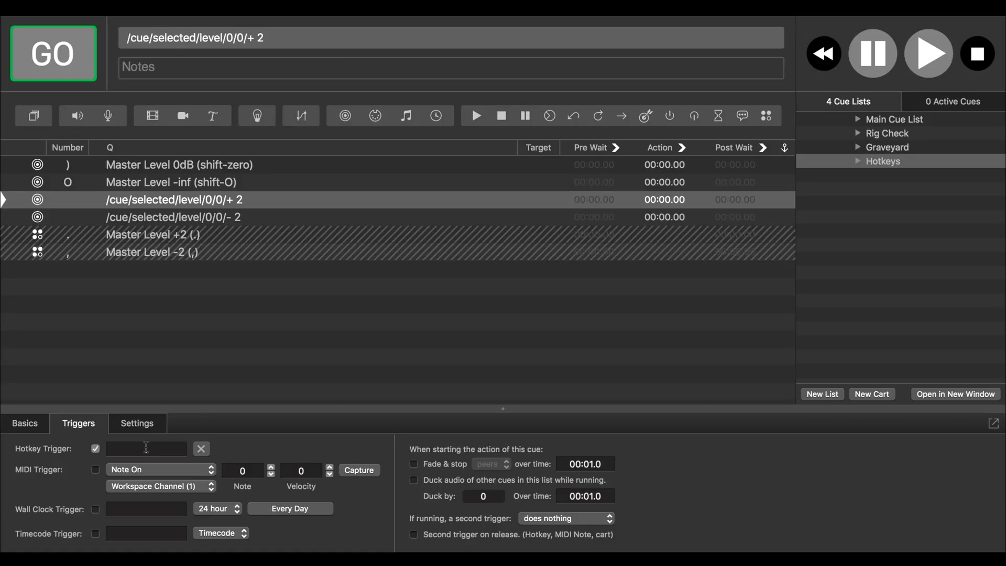
click(173, 199)
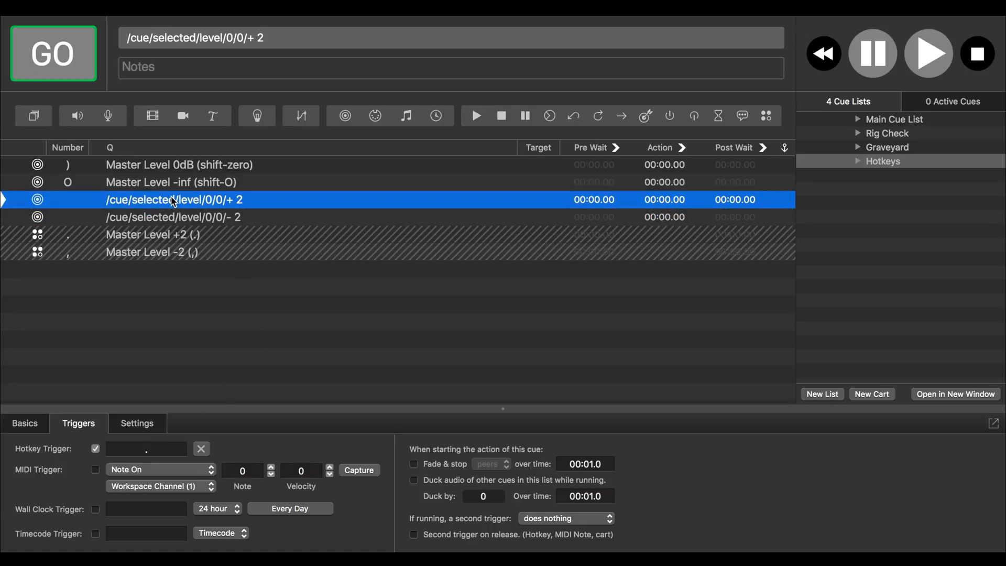
click(894, 119)
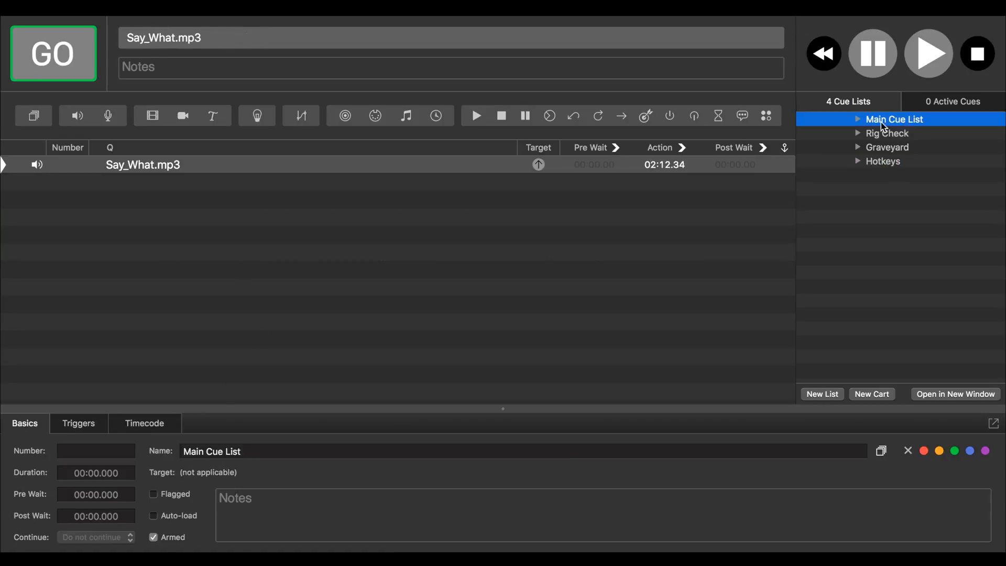
Step: Select all five Say_What.mp3 cues and raise their master level together to -4 dB
click(144, 164)
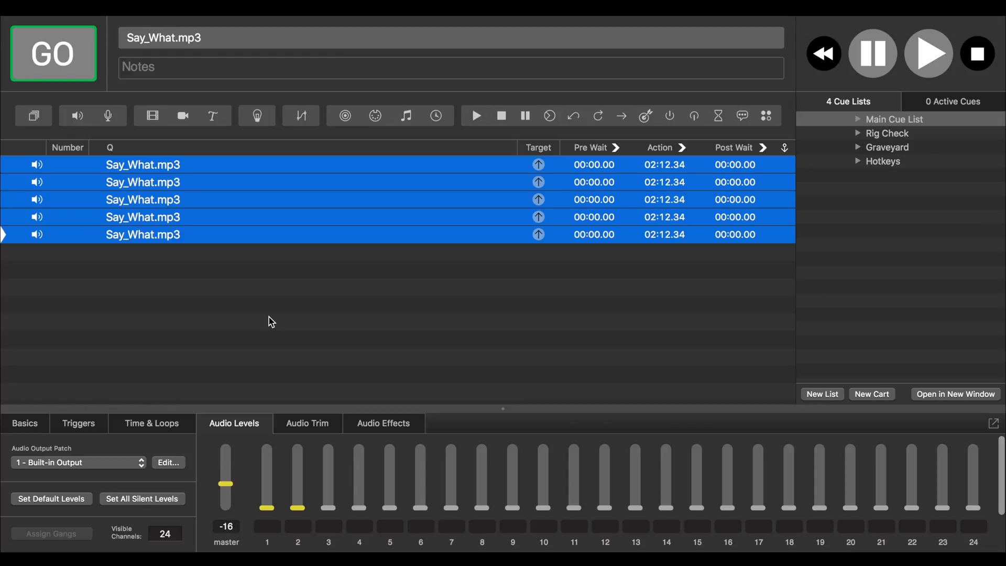
click(142, 234)
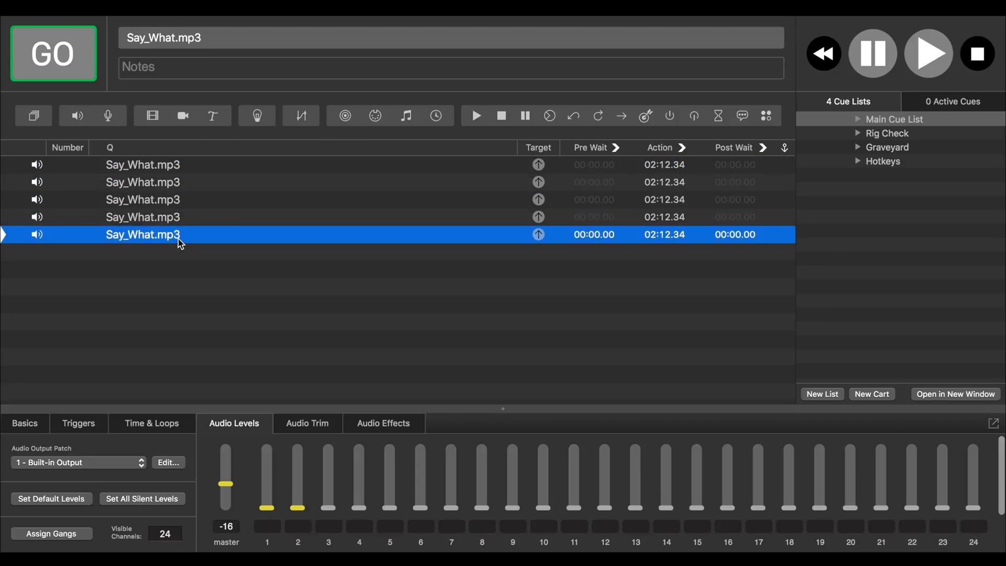
key(cmd+a)
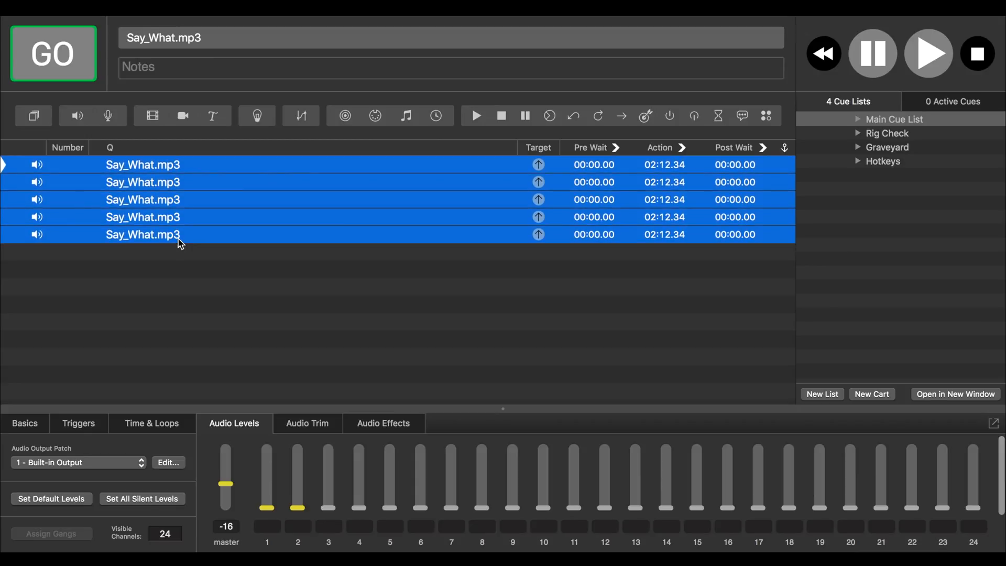
drag(226, 482, 226, 477)
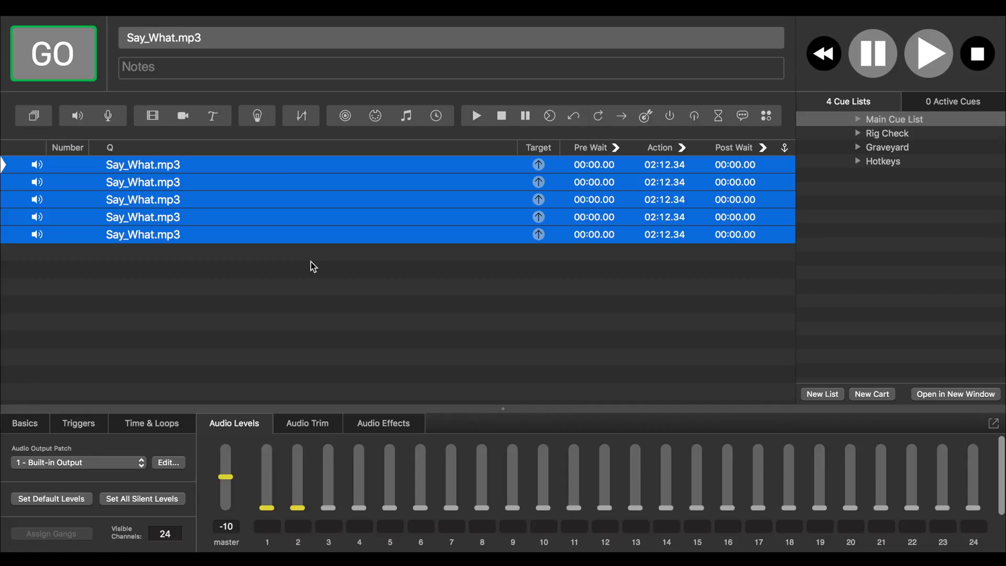
drag(226, 477, 226, 467)
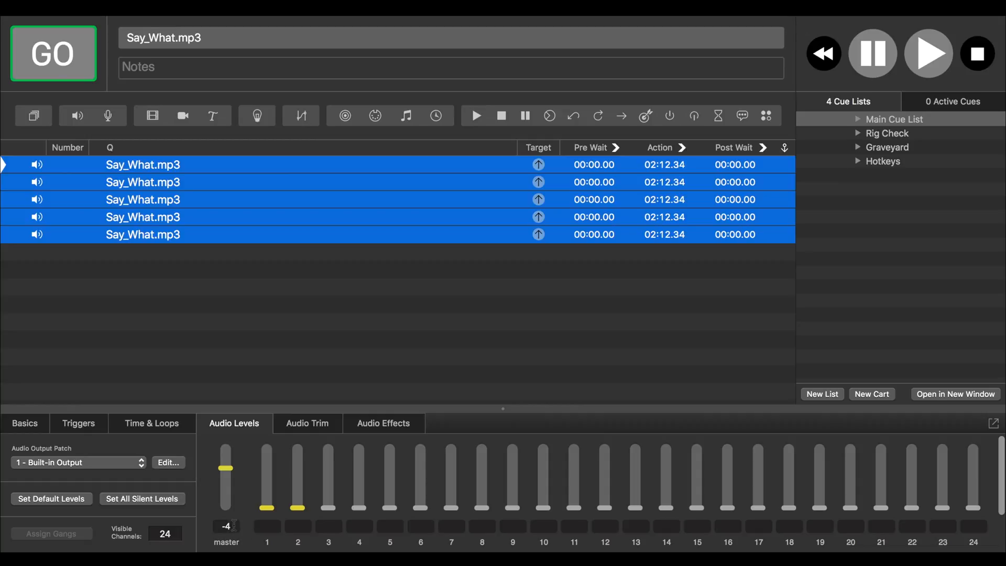
drag(225, 467, 225, 477)
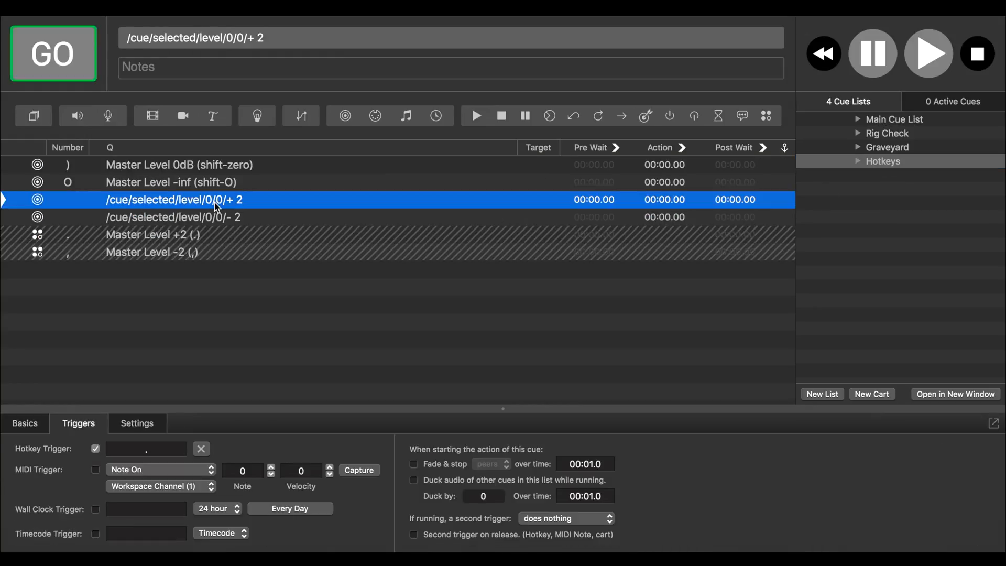
Step: Show the Master Level +2 (.) cue's AppleScript in an enlarged Script tab
click(153, 234)
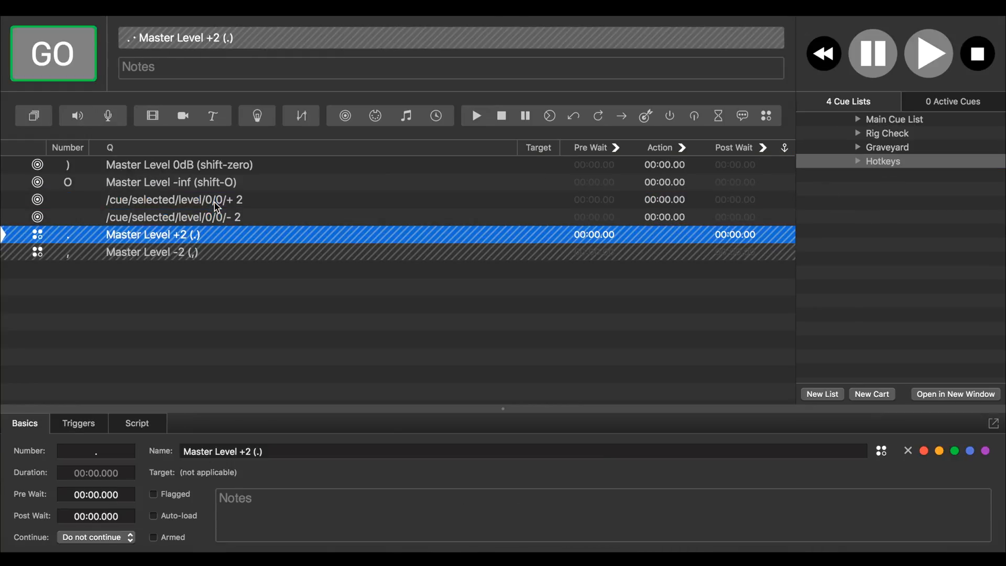
click(136, 423)
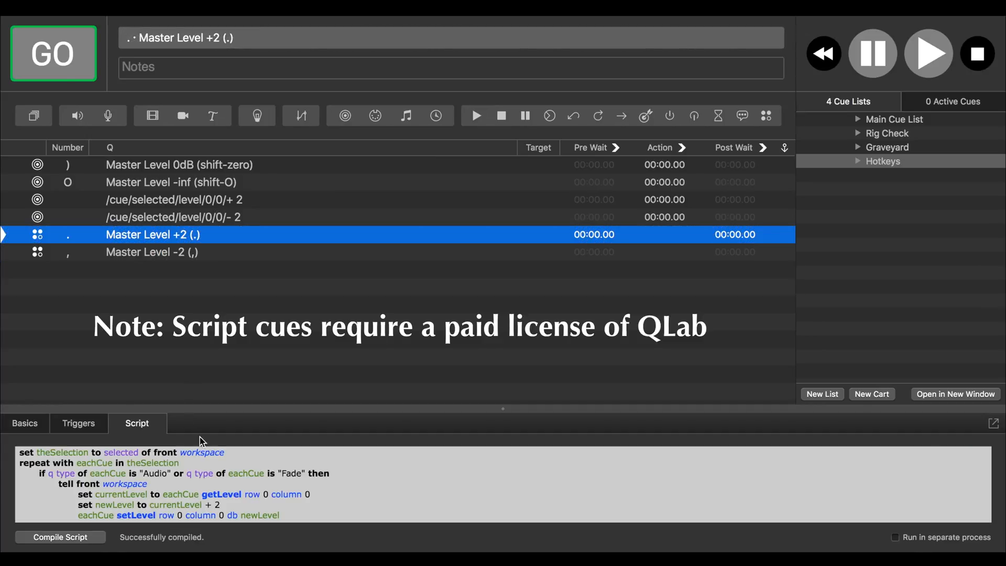
drag(503, 409, 505, 408)
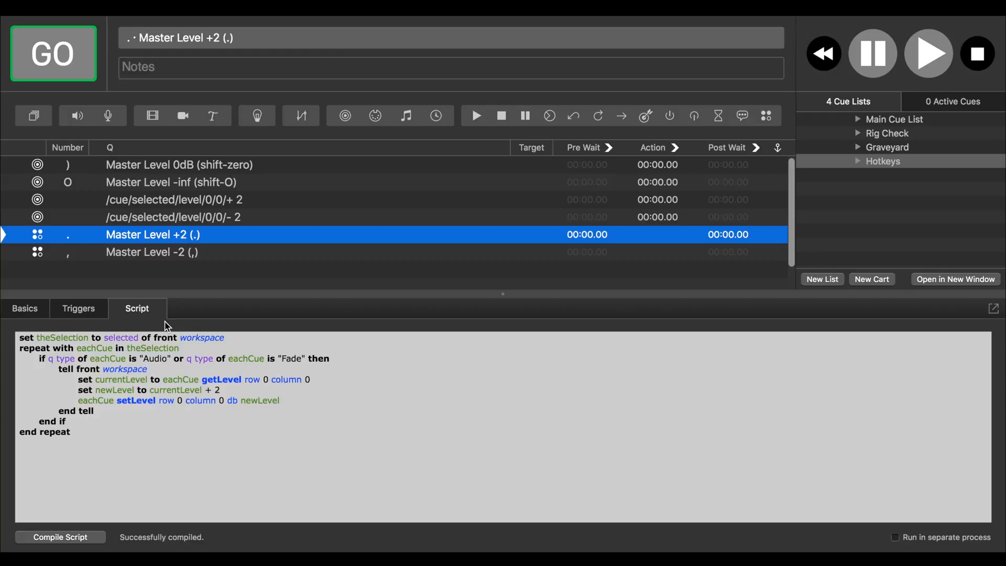
mouse_move(186, 258)
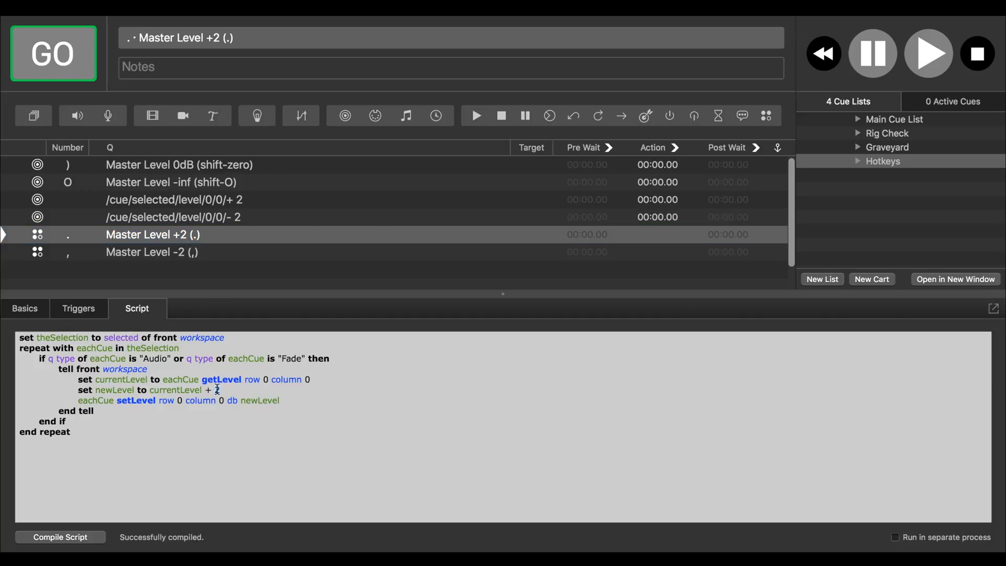
text(2)
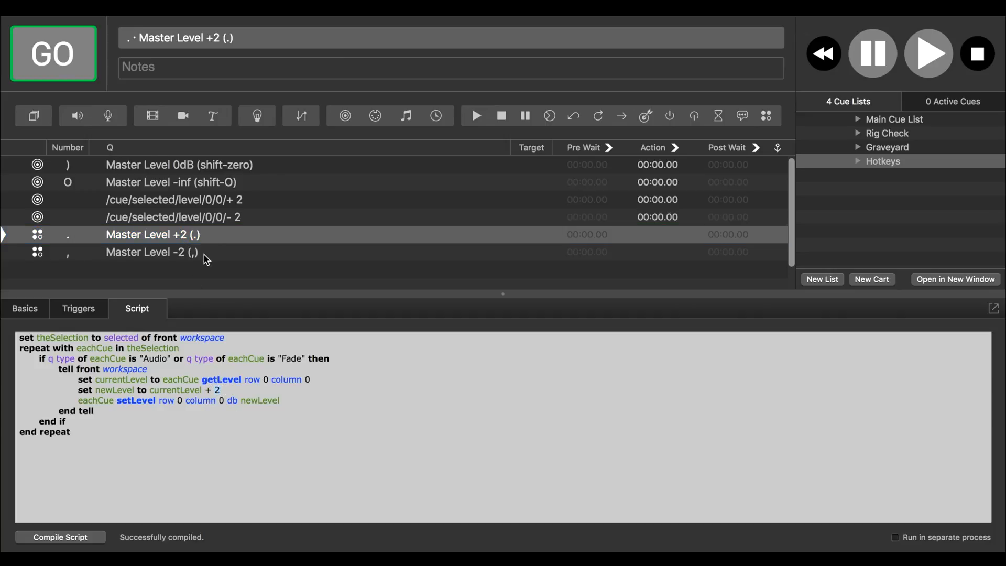
Step: Check the Master Level +2 script cue's "." hotkey trigger
click(174, 200)
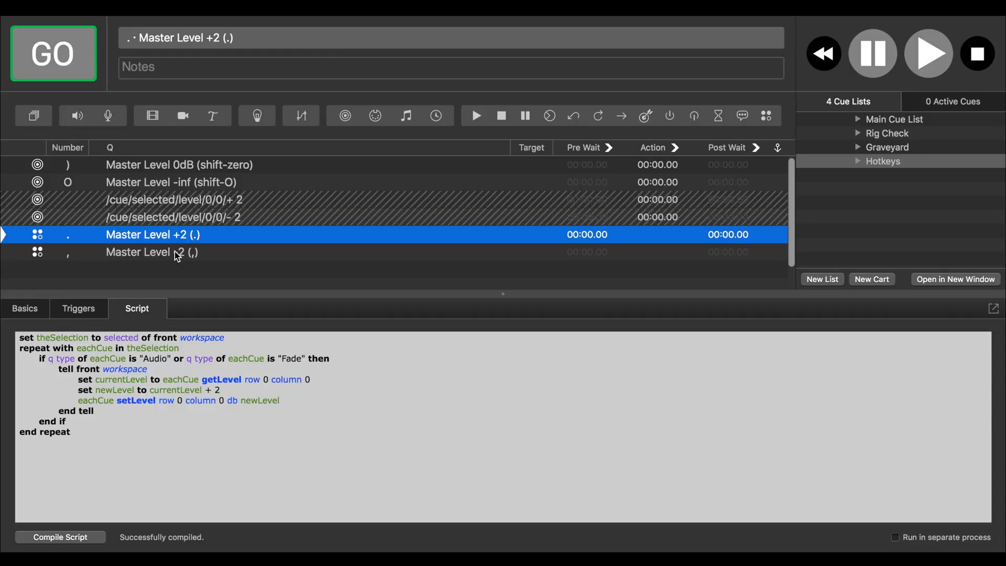
click(78, 309)
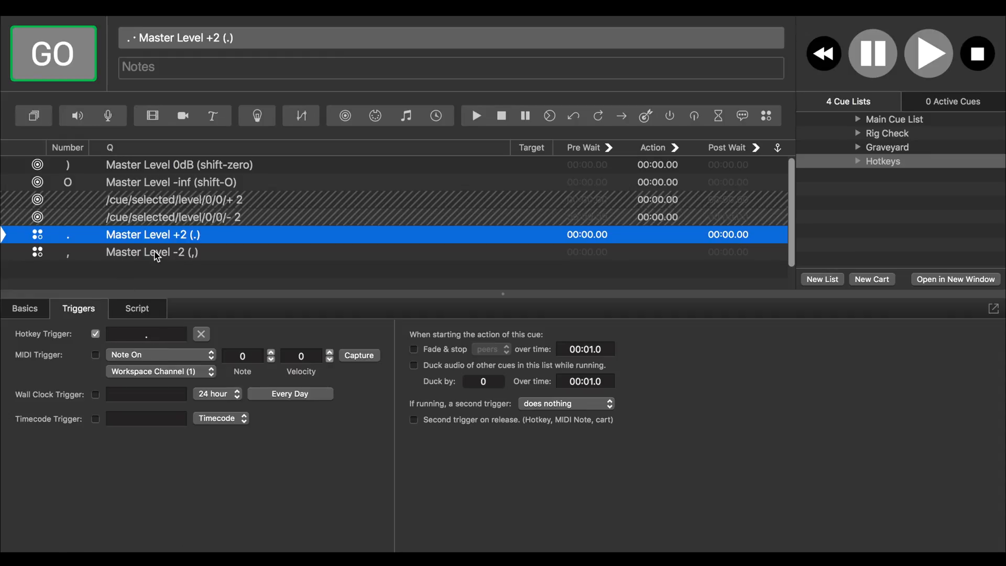
click(152, 251)
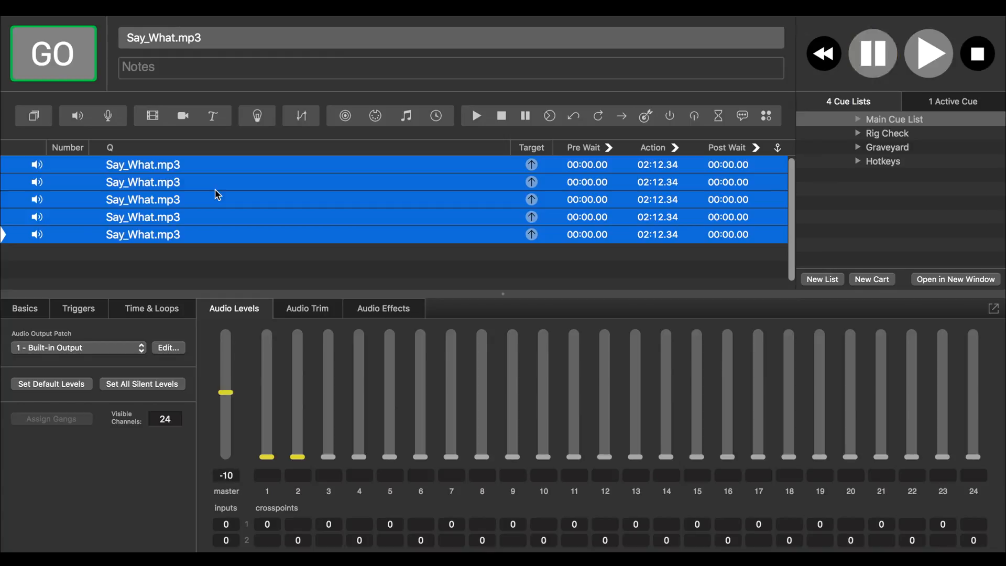
Step: Switch among the first, second and last Say_What.mp3 cues, raising the second to -2 dB
click(872, 53)
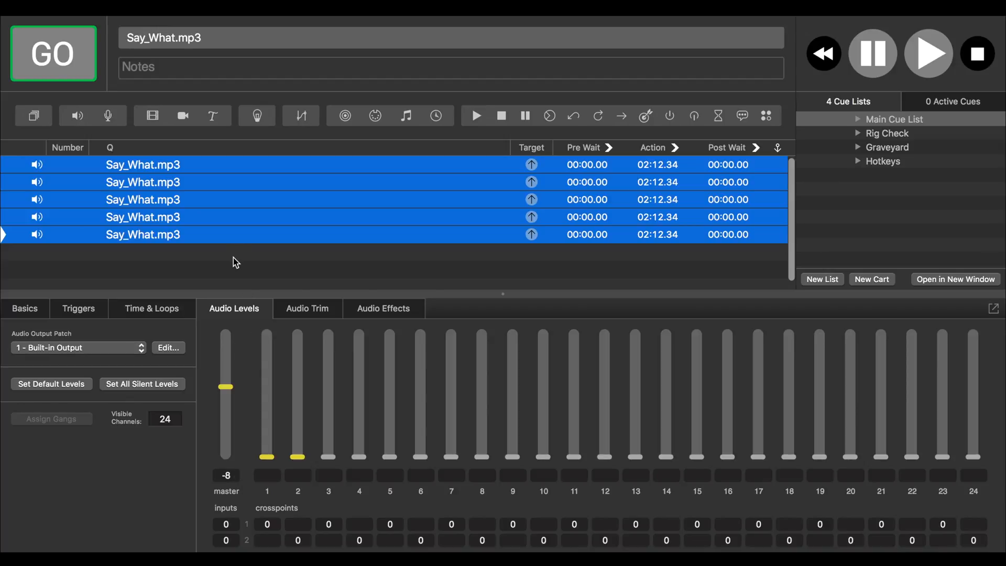
click(142, 164)
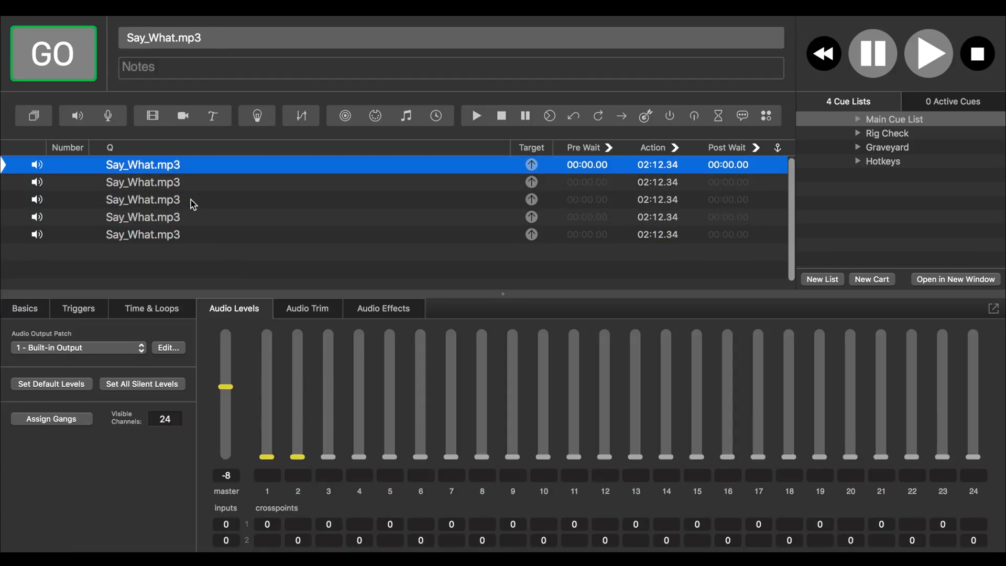
click(143, 234)
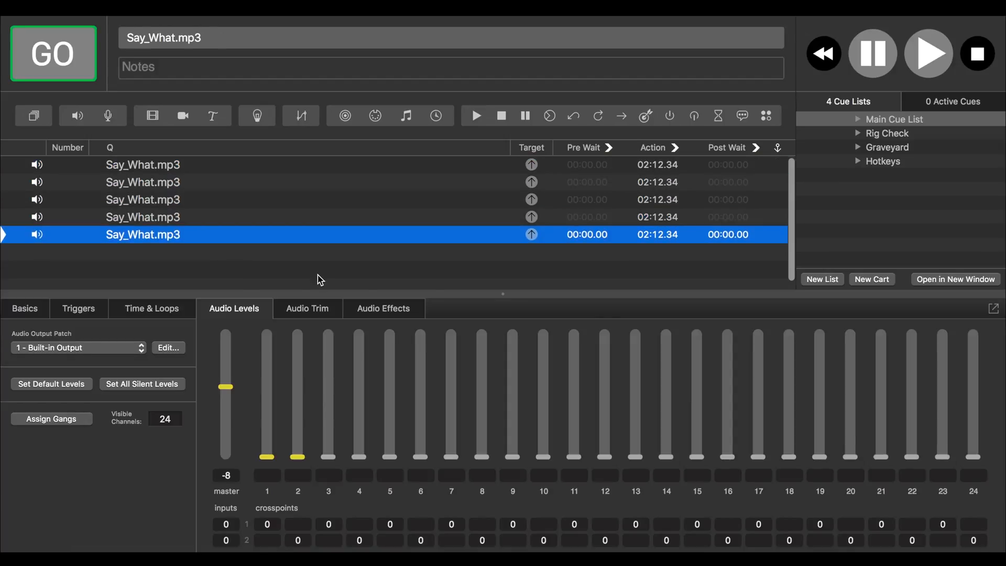
click(143, 164)
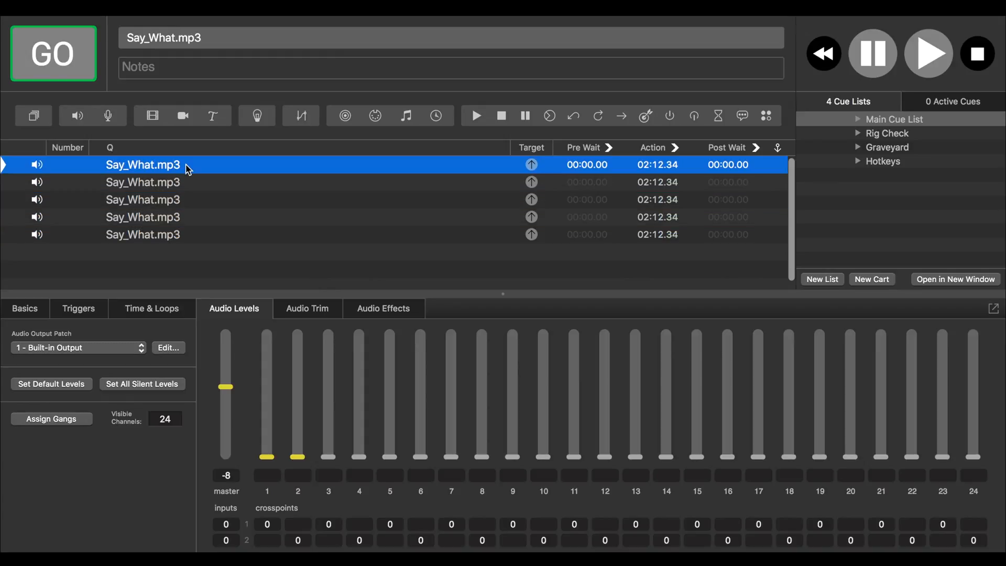
click(142, 182)
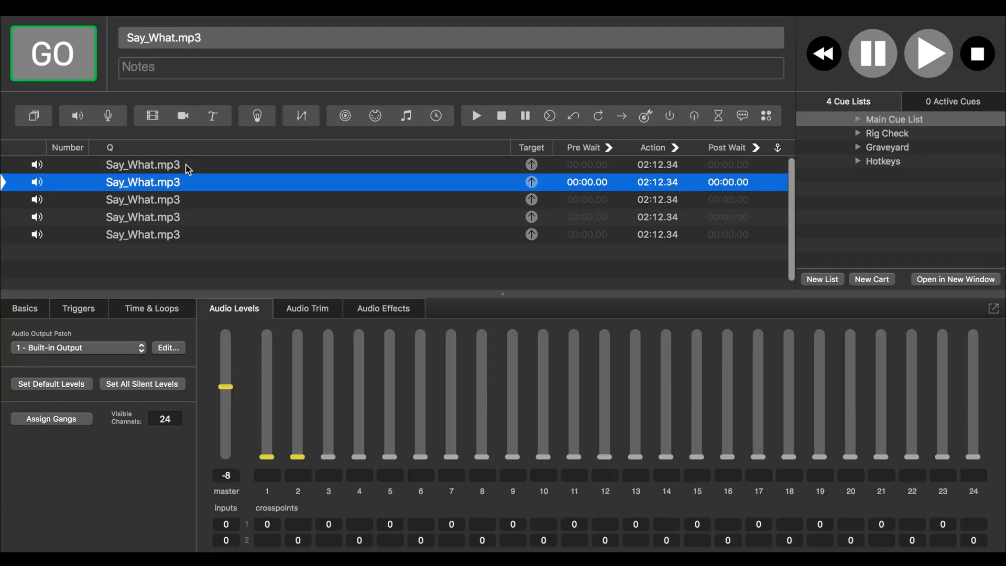
click(142, 164)
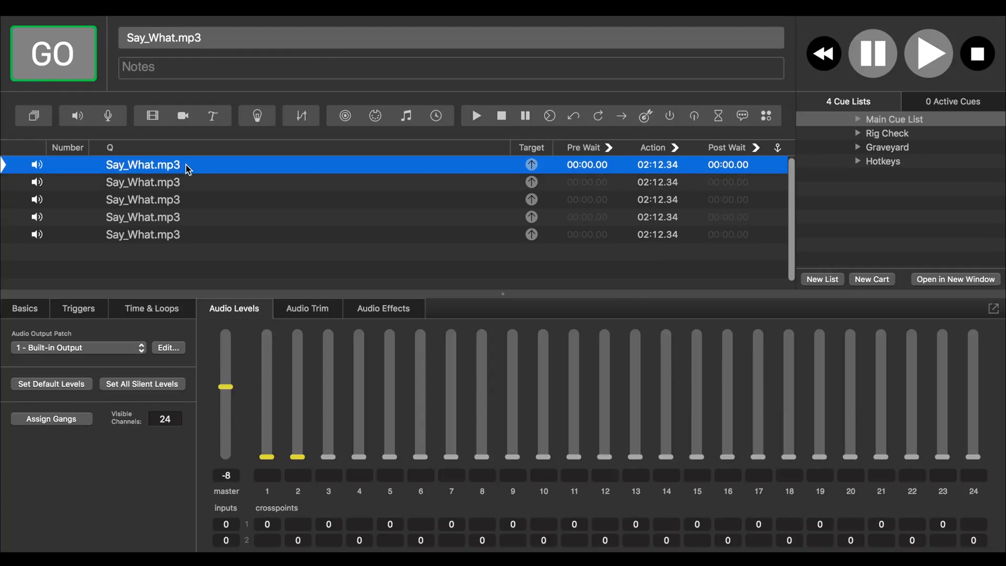
click(142, 182)
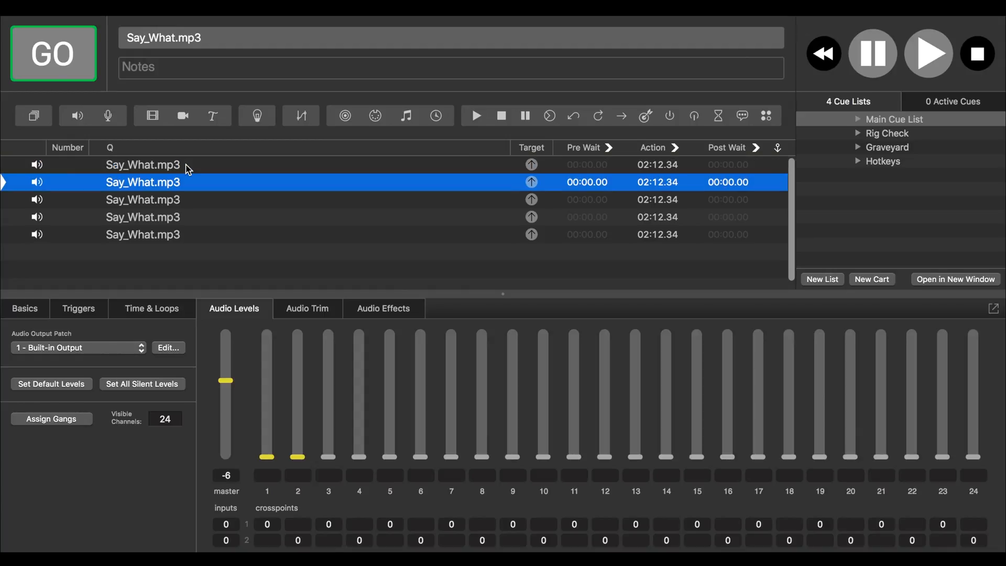
click(142, 164)
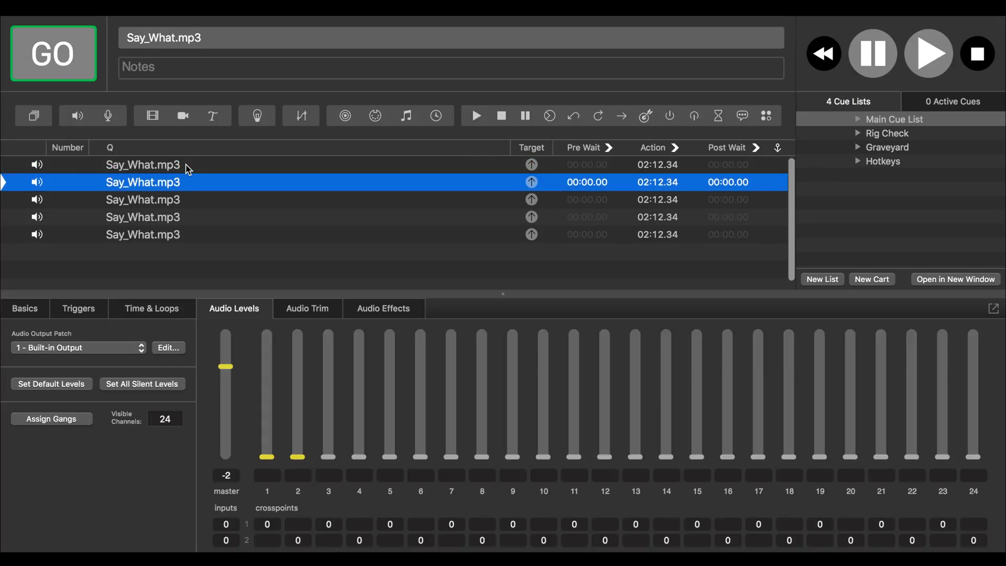
mouse_move(195, 171)
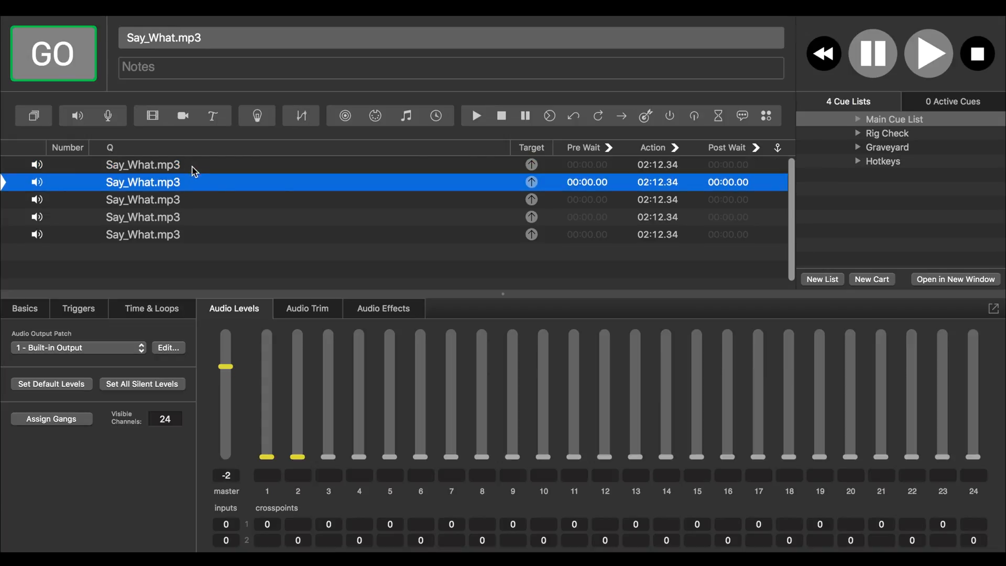